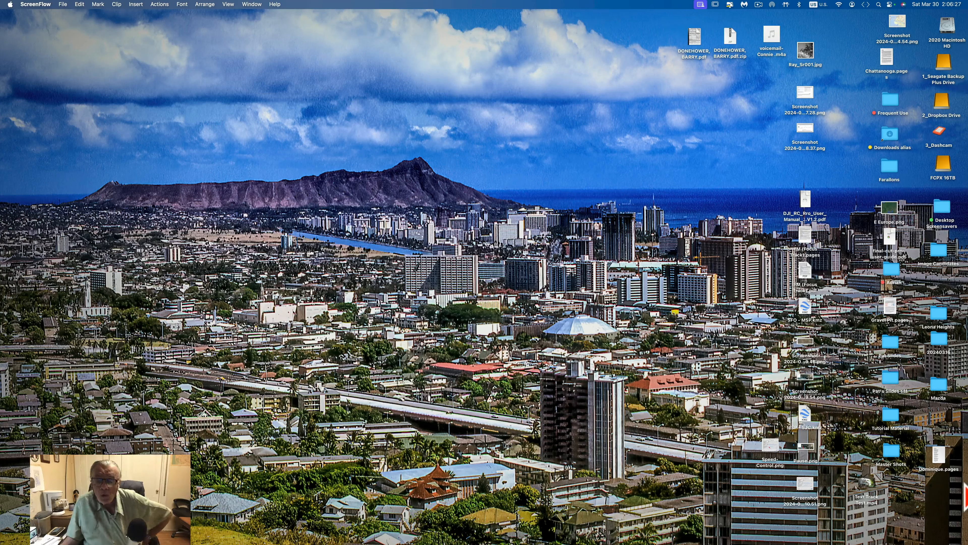
pyautogui.moveTo(698, 460)
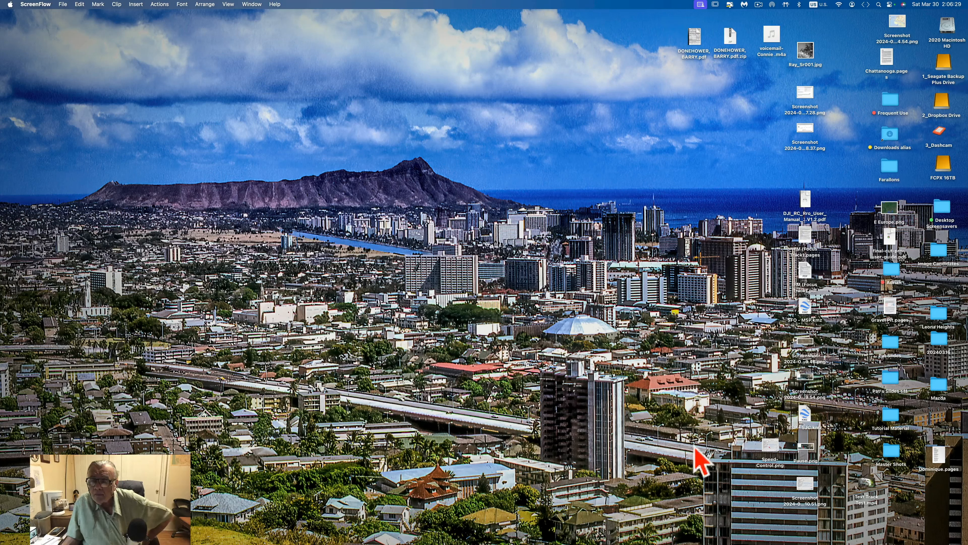
pyautogui.moveTo(849, 435)
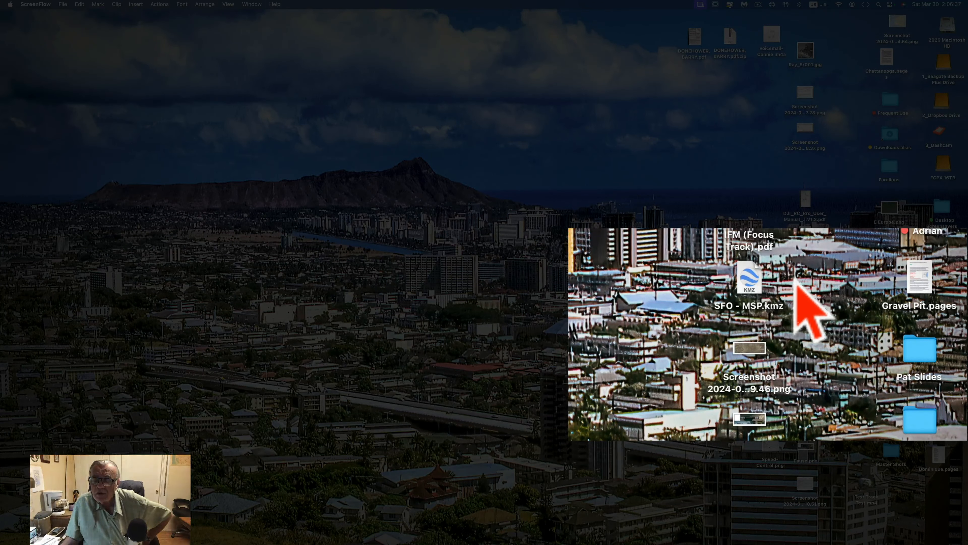
pyautogui.moveTo(822, 315)
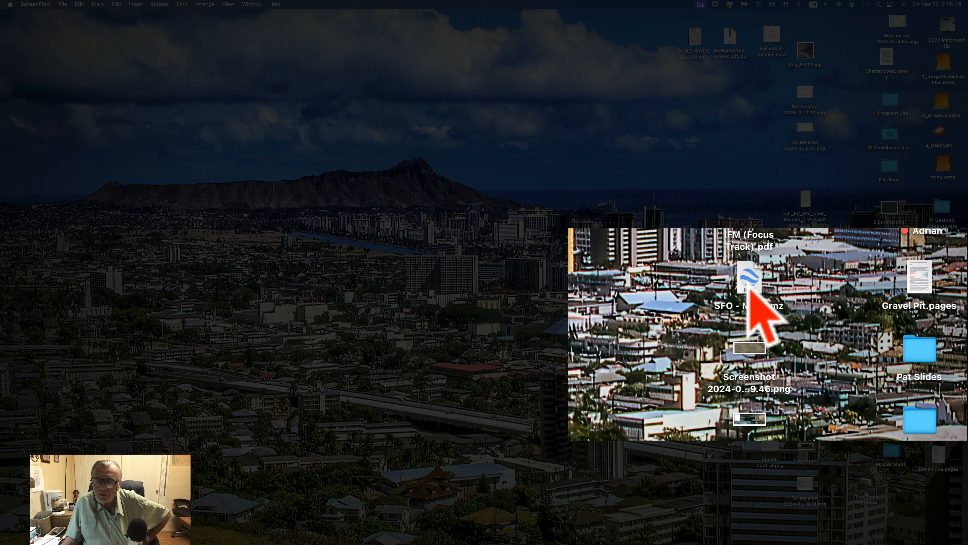
pyautogui.moveTo(815, 327)
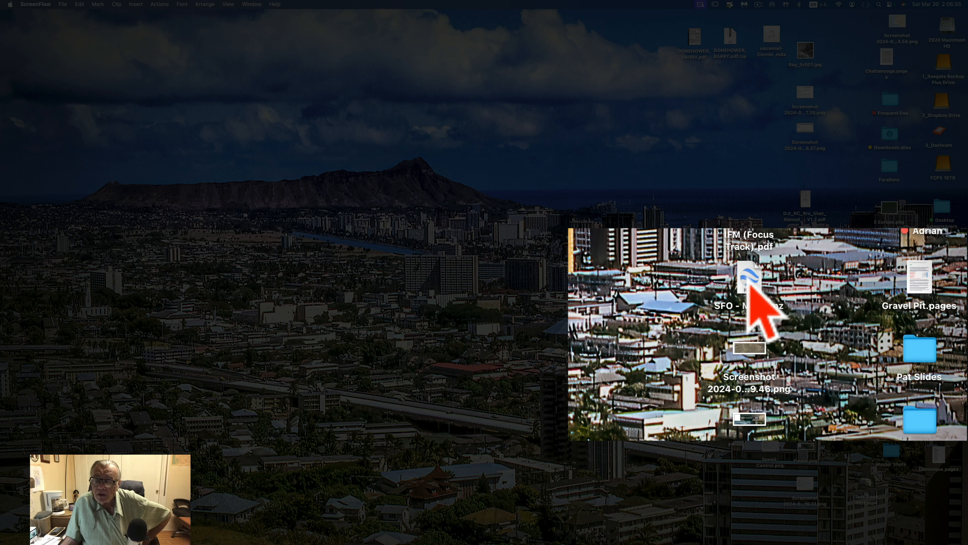
# - Open the SFO - MSP.kmz route file from the desktop in Google Earth Pro
pyautogui.click(749, 278)
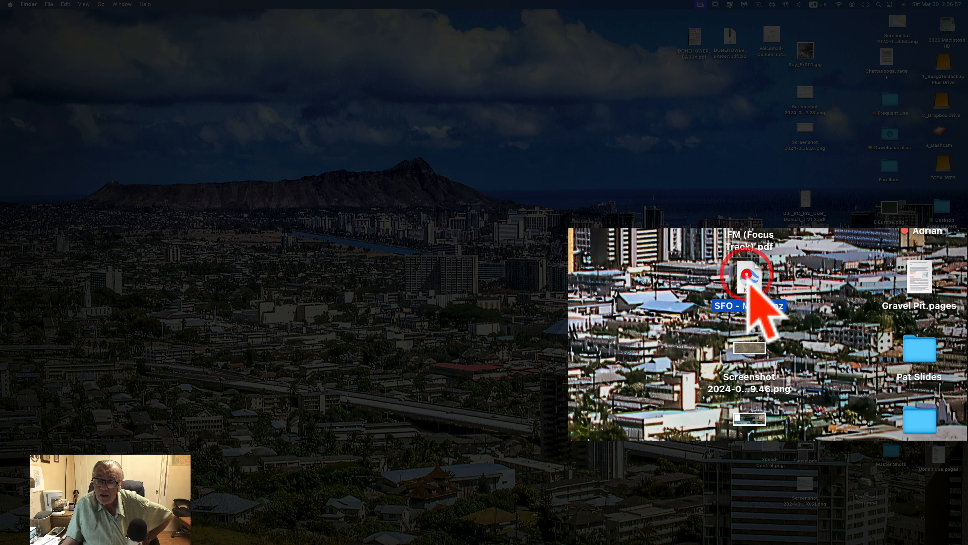
pyautogui.doubleClick(749, 275)
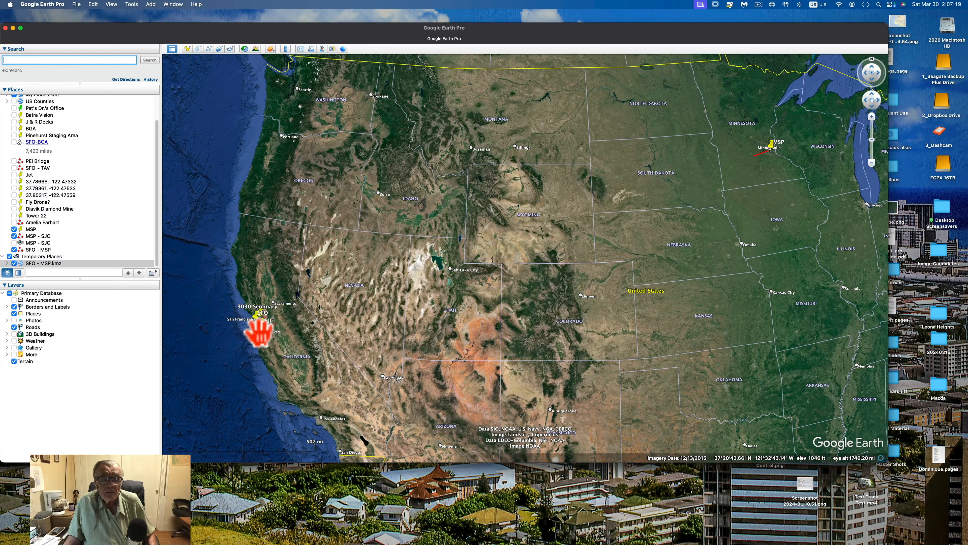
pyautogui.moveTo(731, 167)
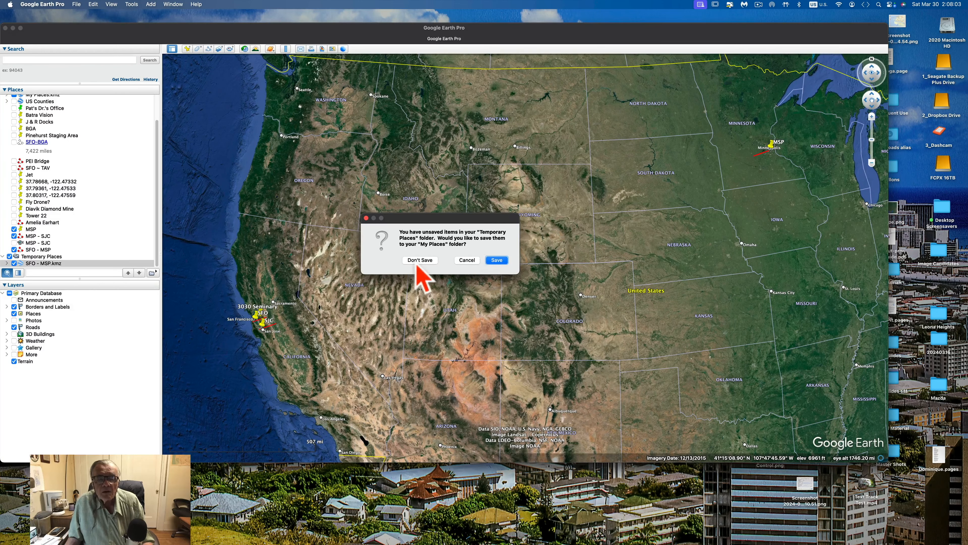
pyautogui.moveTo(80, 278)
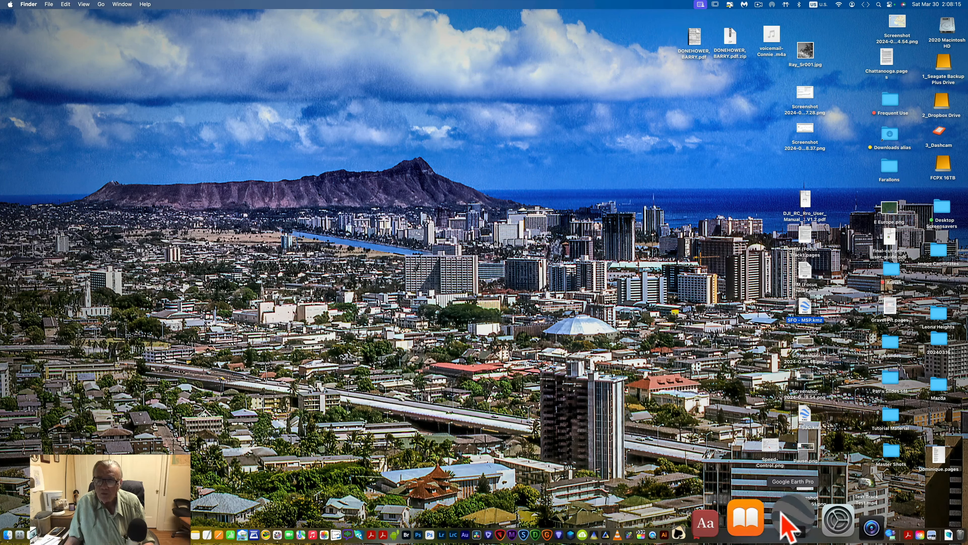
# - Relaunch Google Earth Pro from the Dock with the SFO - MSP route kept in the places list
pyautogui.click(792, 520)
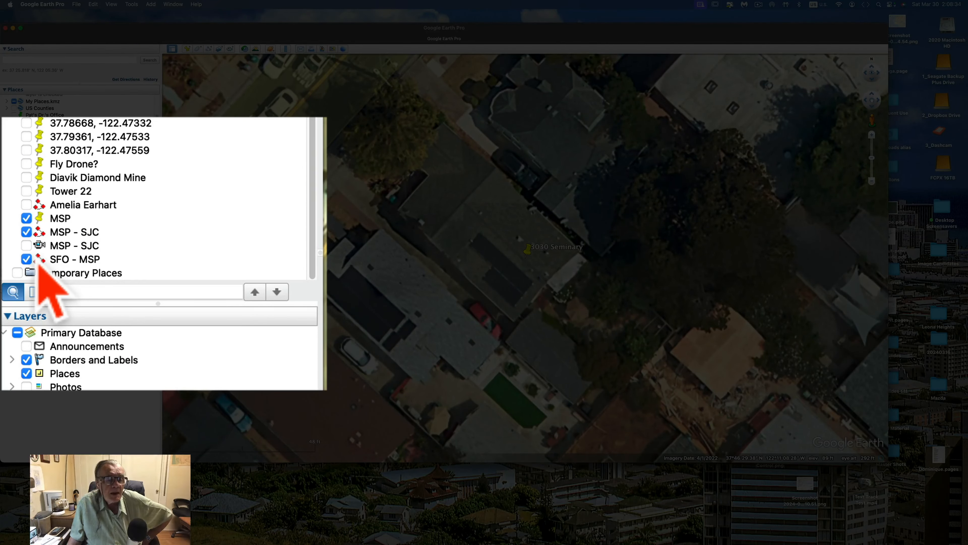
pyautogui.moveTo(111, 303)
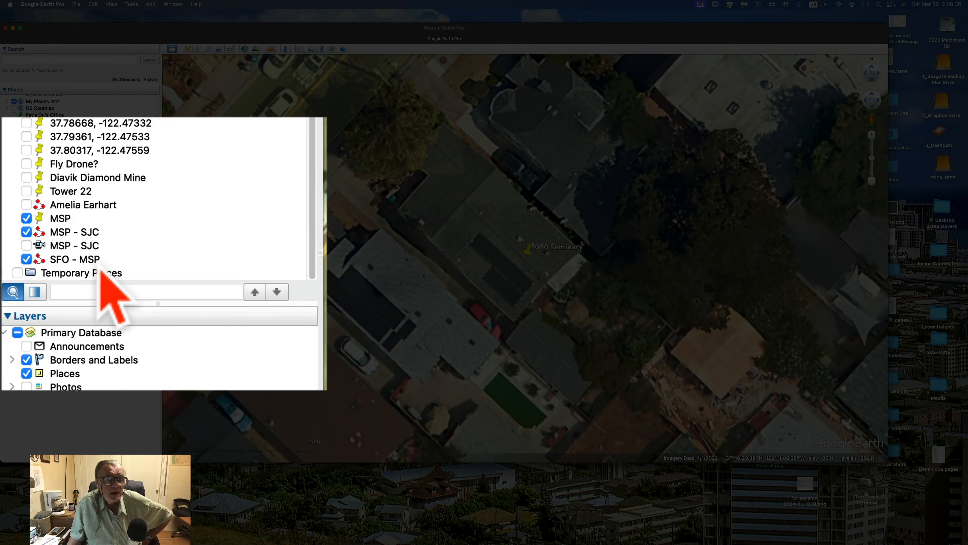
pyautogui.moveTo(80, 291)
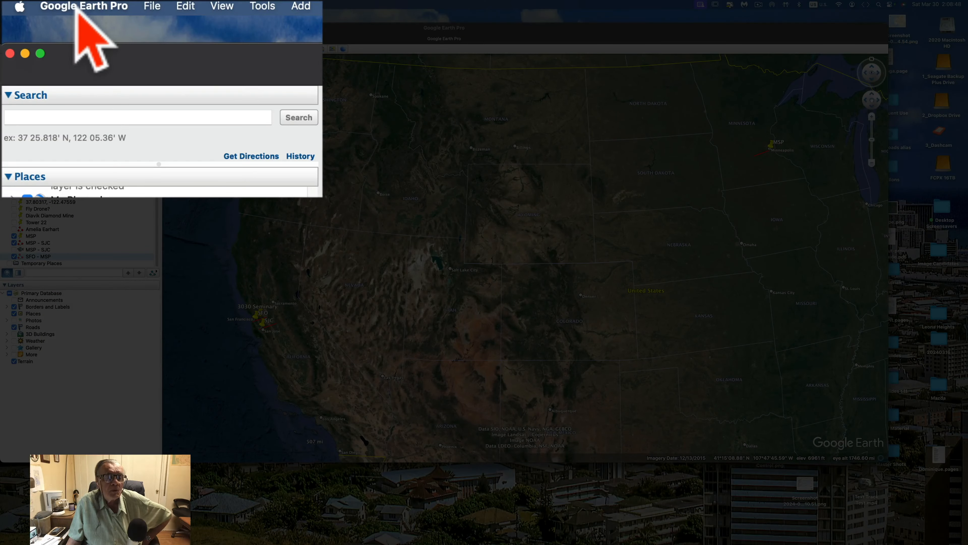
# - Bring up Google Earth Pro Preferences on the Touring settings
pyautogui.click(83, 6)
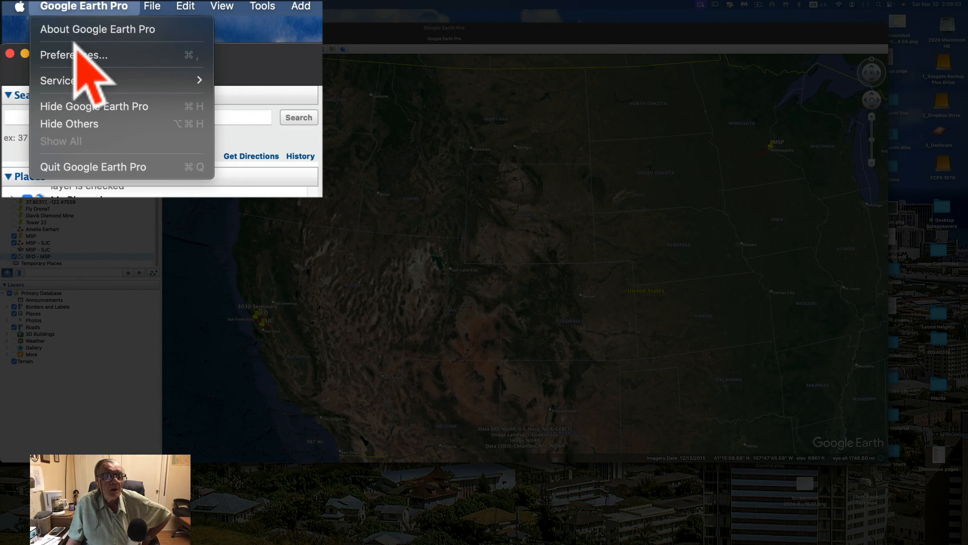
pyautogui.moveTo(72, 55)
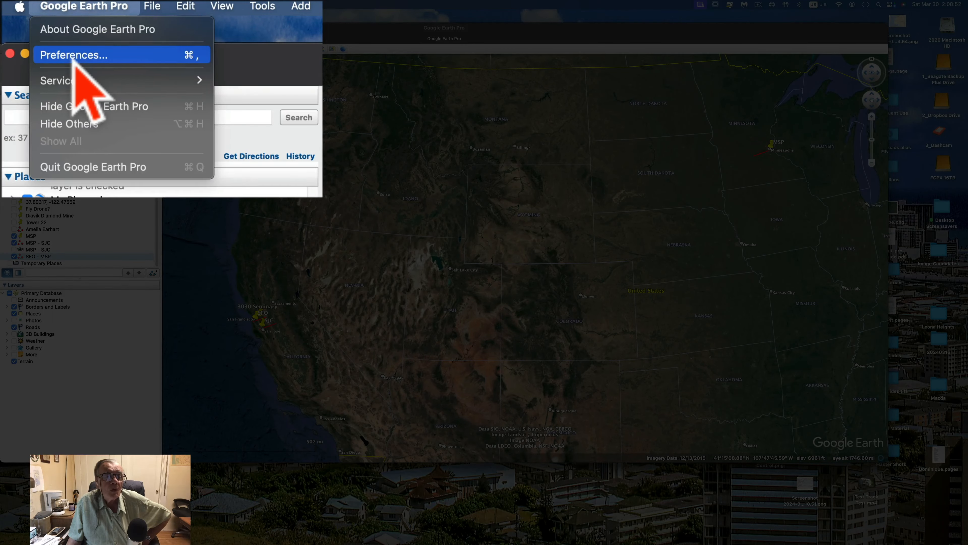
pyautogui.click(73, 54)
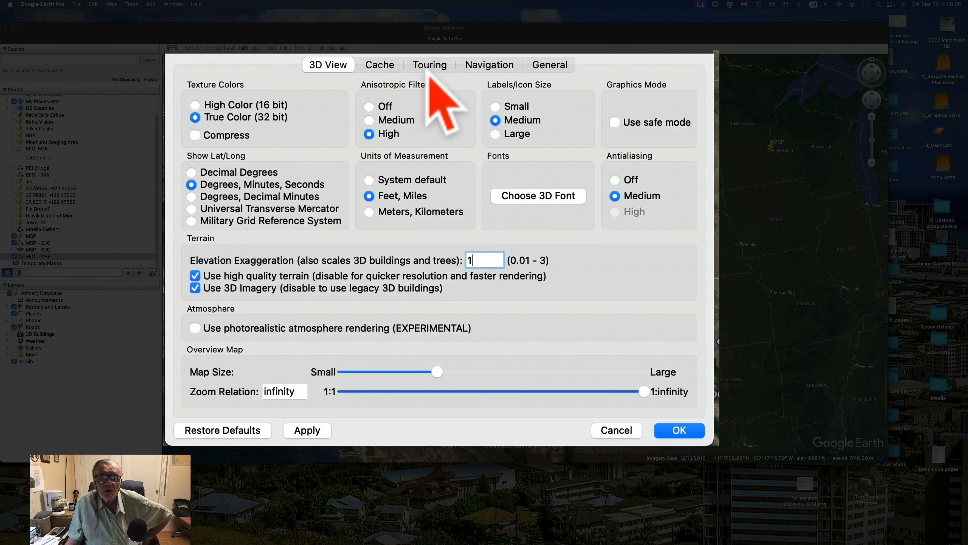
pyautogui.click(430, 64)
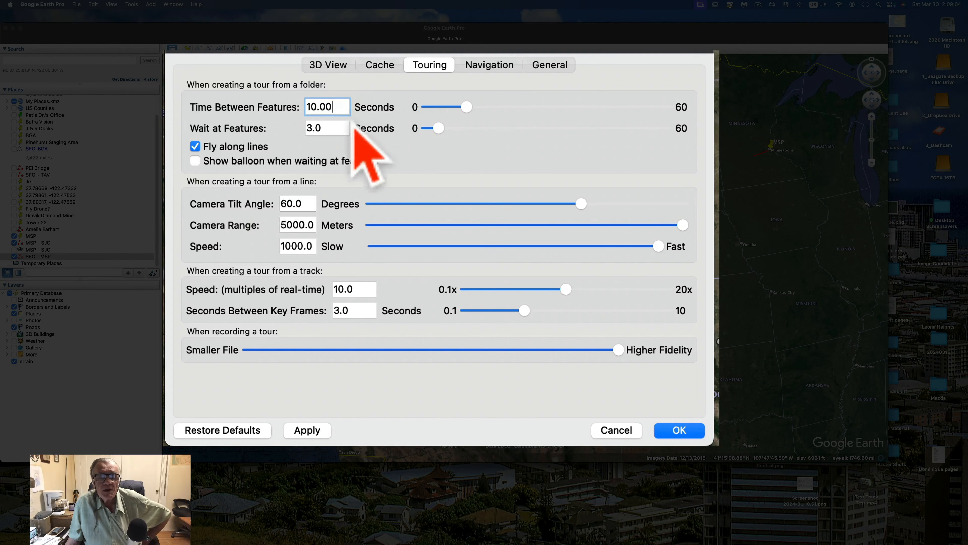
pyautogui.moveTo(278, 121)
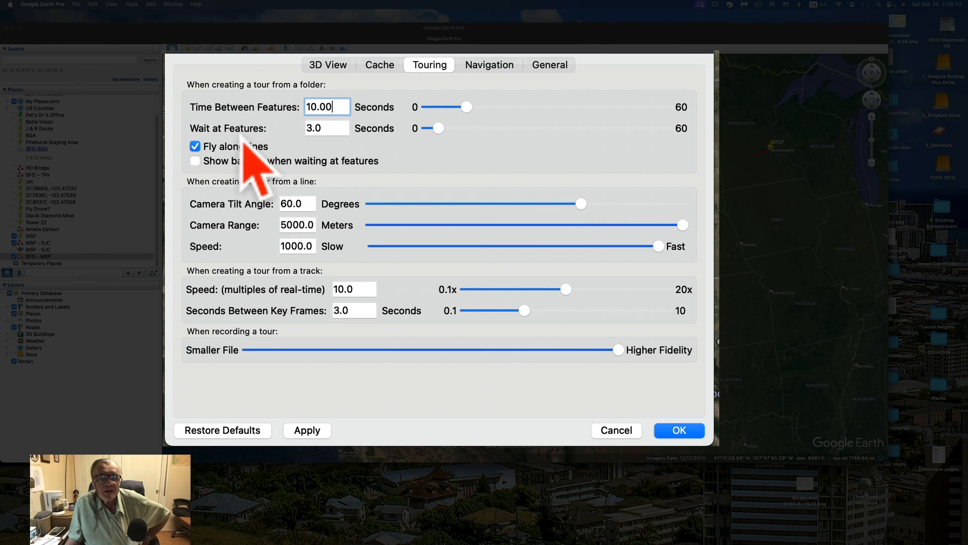
pyautogui.moveTo(343, 232)
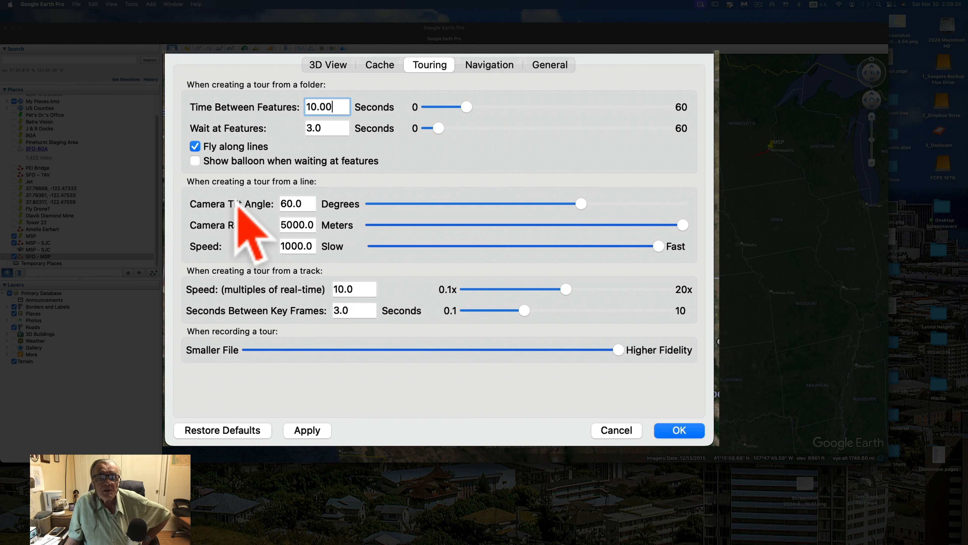
pyautogui.moveTo(320, 204)
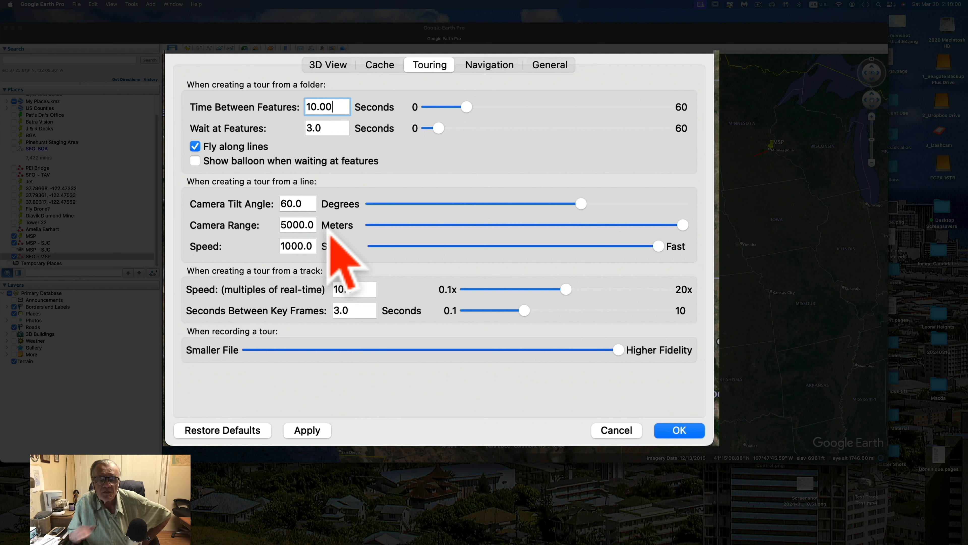
pyautogui.moveTo(402, 302)
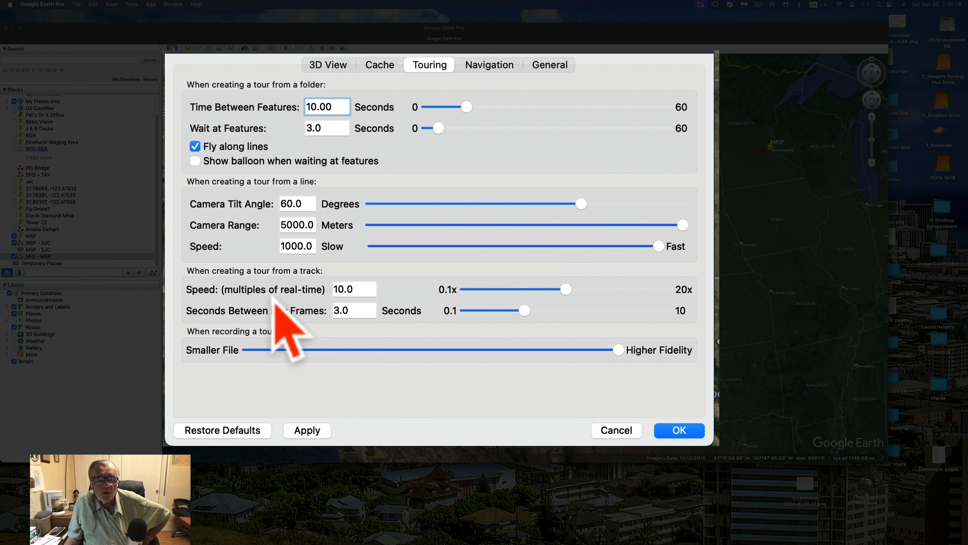
pyautogui.moveTo(361, 291)
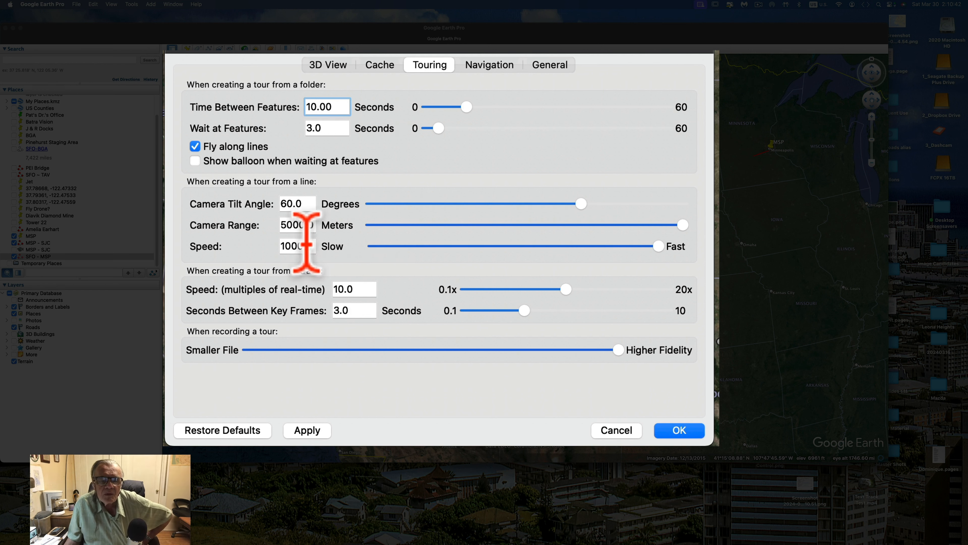
# - Replace the line-tour speed of 1000.0 with 80.0
pyautogui.click(298, 245)
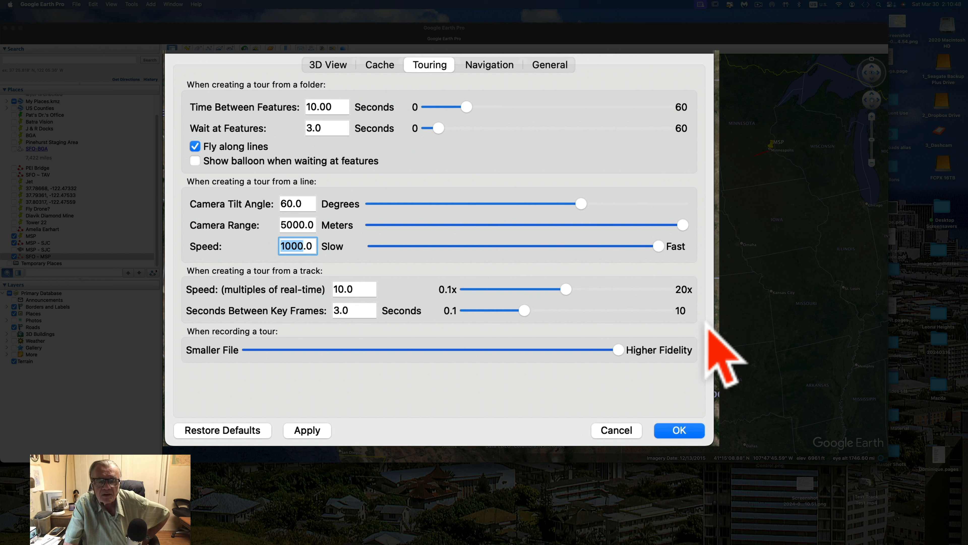
pyautogui.write('80.0')
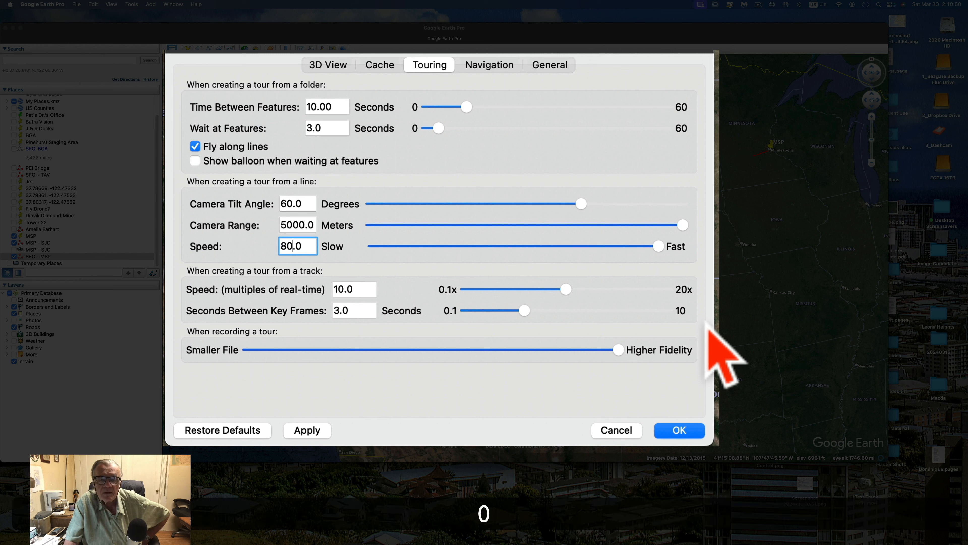
# - Set 3.0 seconds between key frames with line-tour speed 8000 and confirm the touring preferences
pyautogui.click(679, 431)
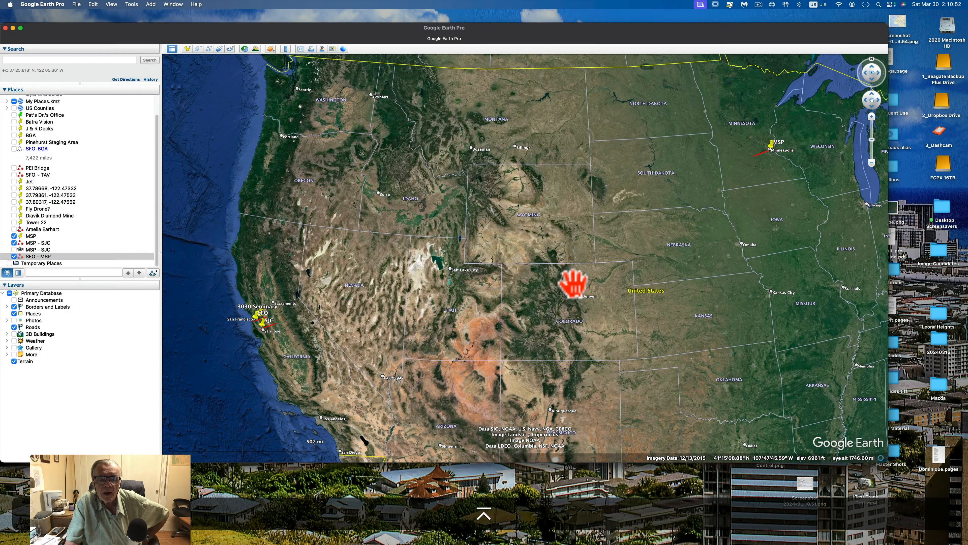
pyautogui.click(132, 5)
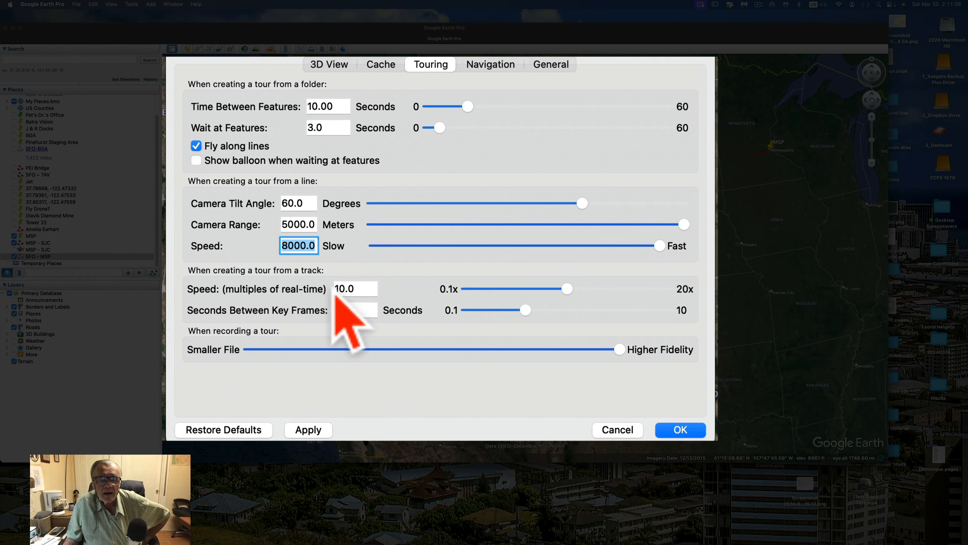
pyautogui.write('3.0')
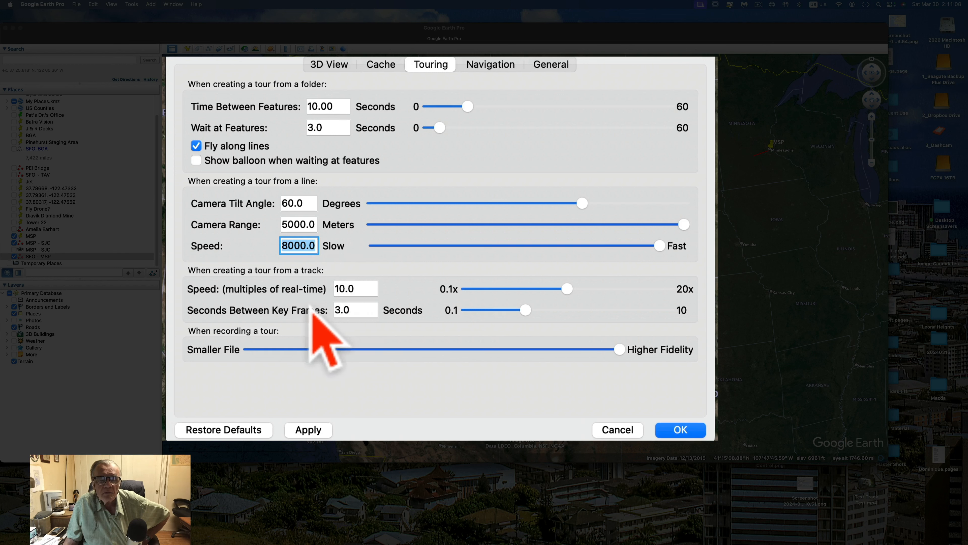
pyautogui.moveTo(309, 315)
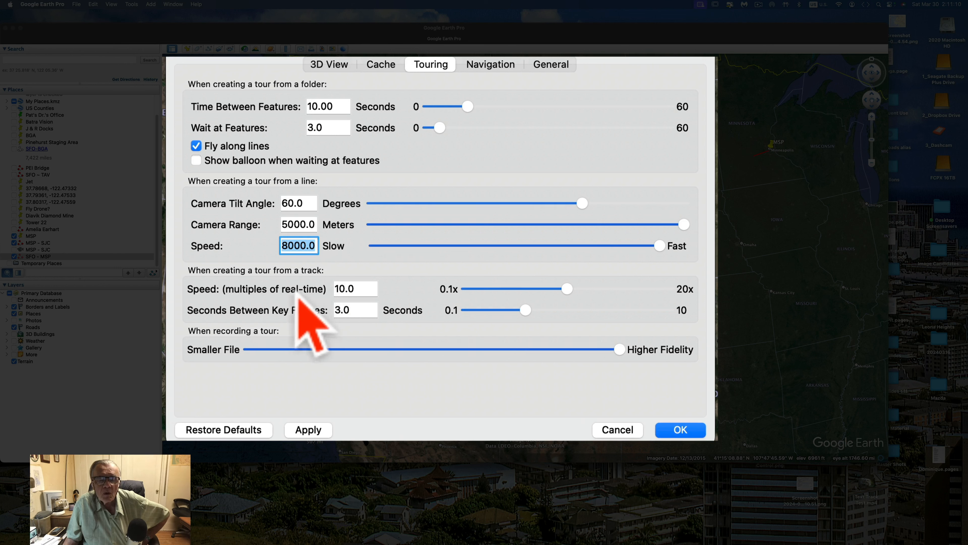
pyautogui.moveTo(302, 246)
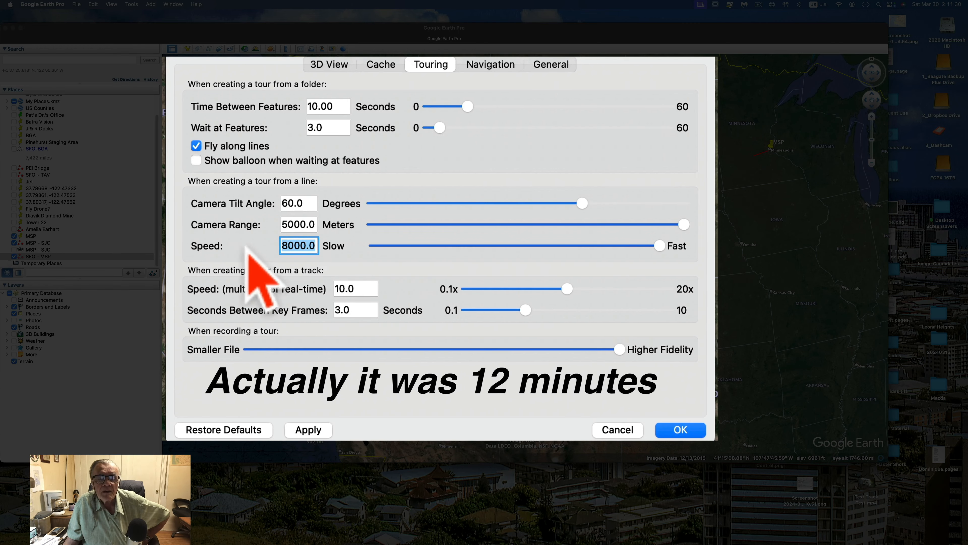
pyautogui.click(679, 430)
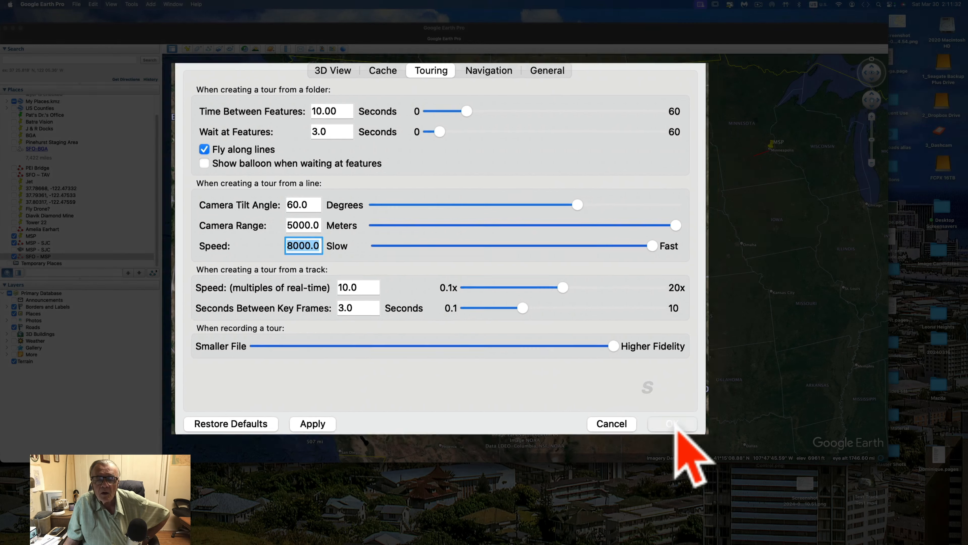
pyautogui.click(672, 424)
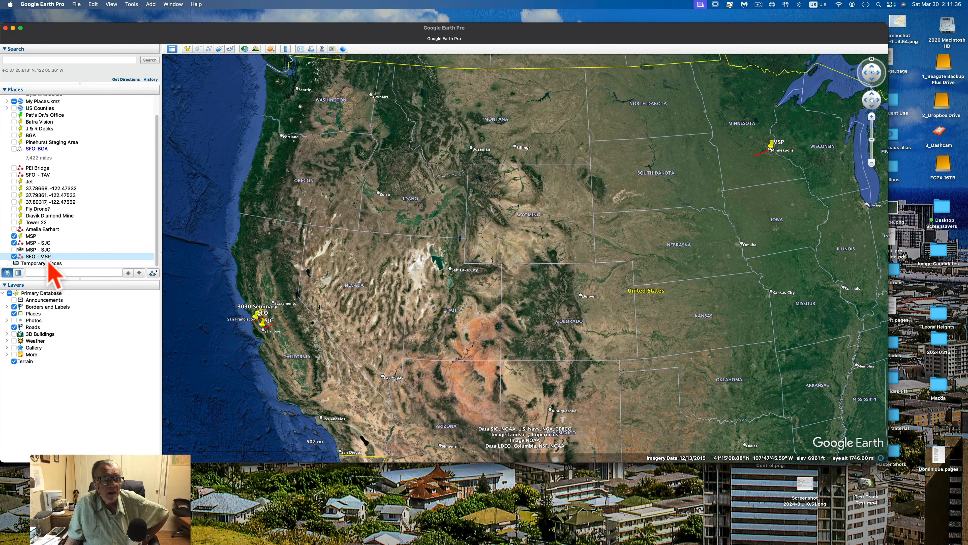
# - Bring up Get Info for the SFO - MSP path on its Altitude settings showing 10668m Absolute
pyautogui.rightClick(39, 256)
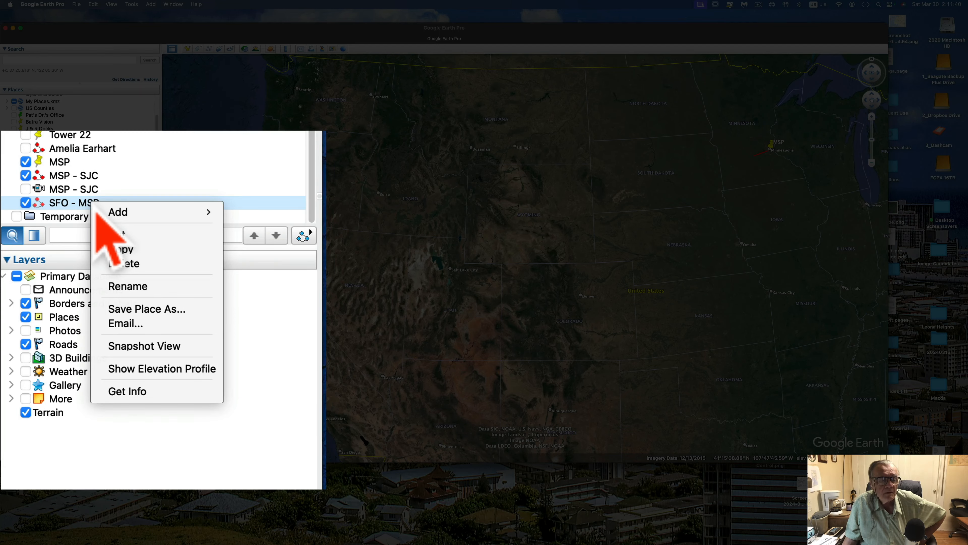
pyautogui.click(127, 391)
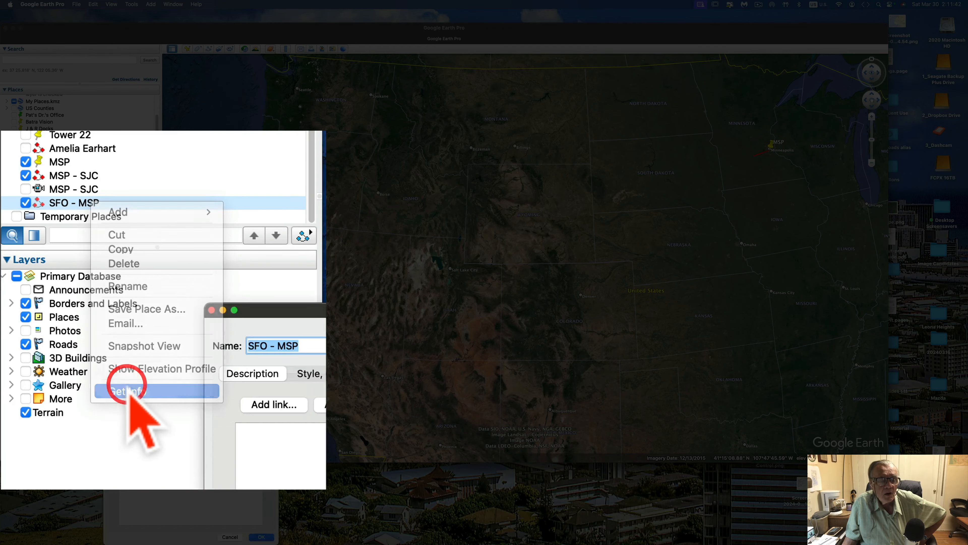
pyautogui.click(127, 390)
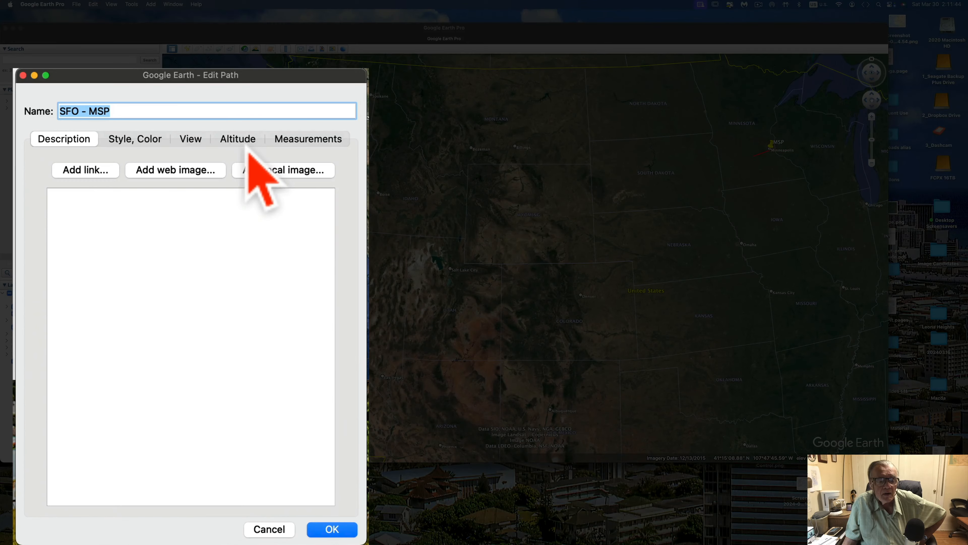
pyautogui.click(237, 138)
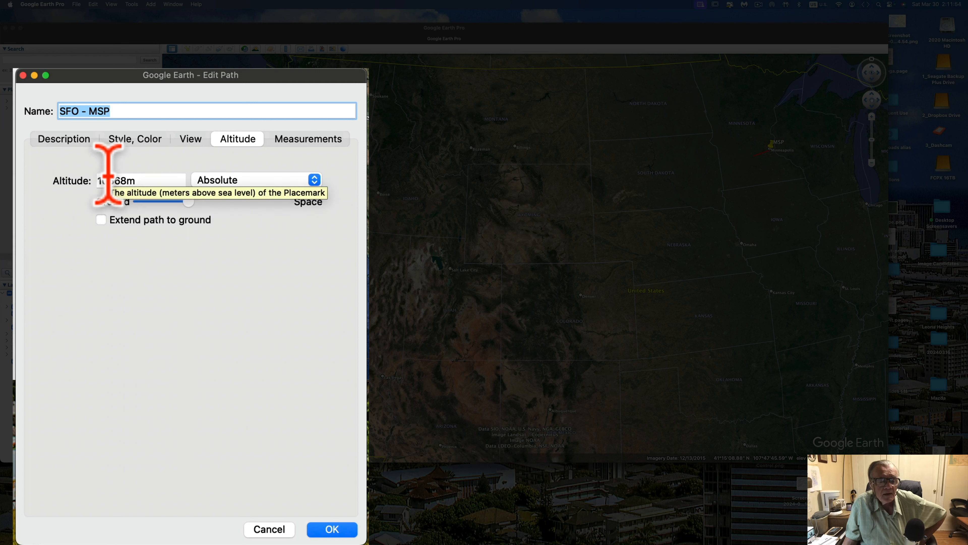
pyautogui.moveTo(108, 228)
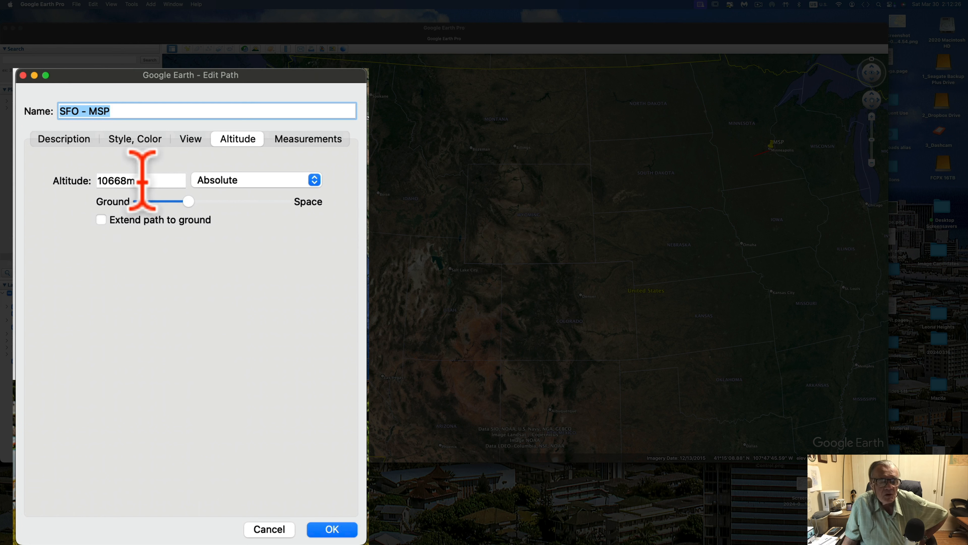
pyautogui.moveTo(124, 229)
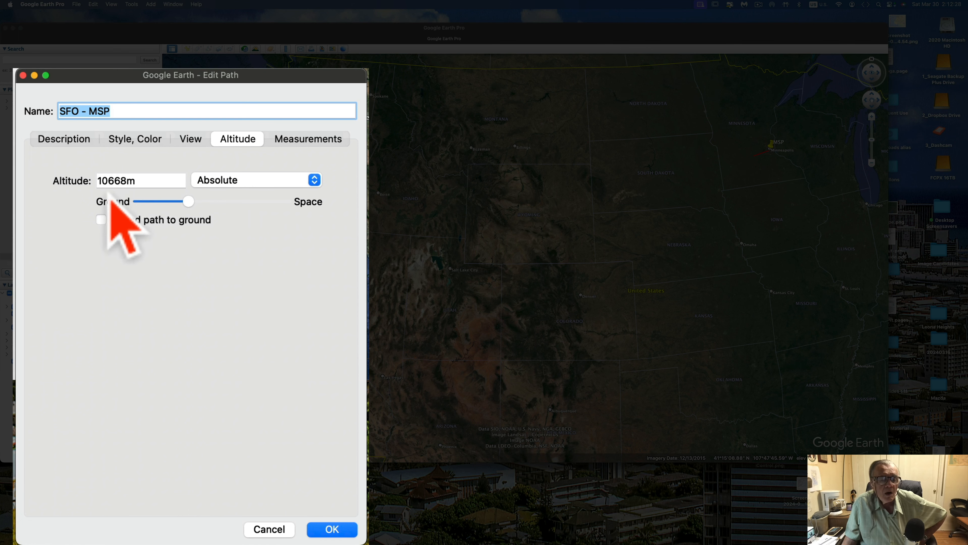
# - Keep the path's altitude mode Absolute at 10668m and confirm the Edit Path dialog
pyautogui.click(256, 179)
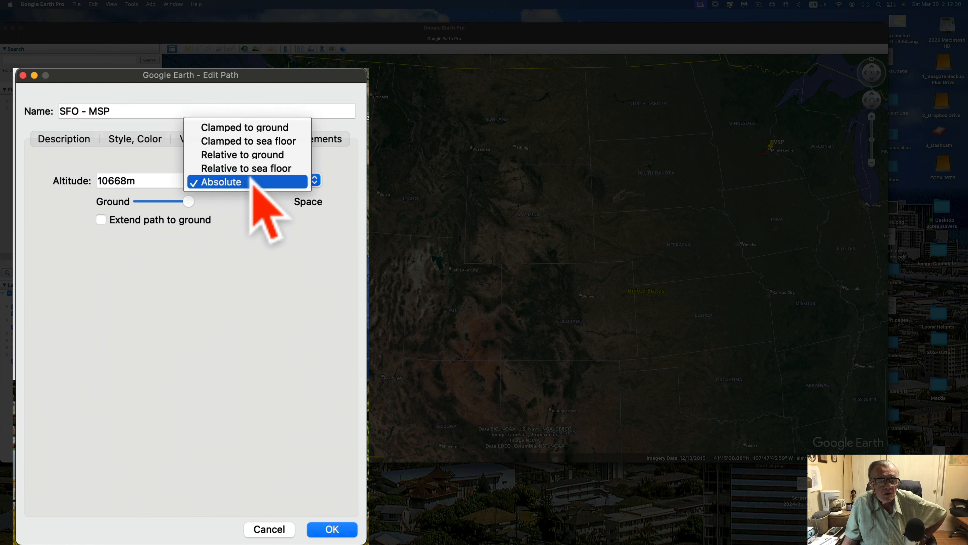
pyautogui.click(229, 181)
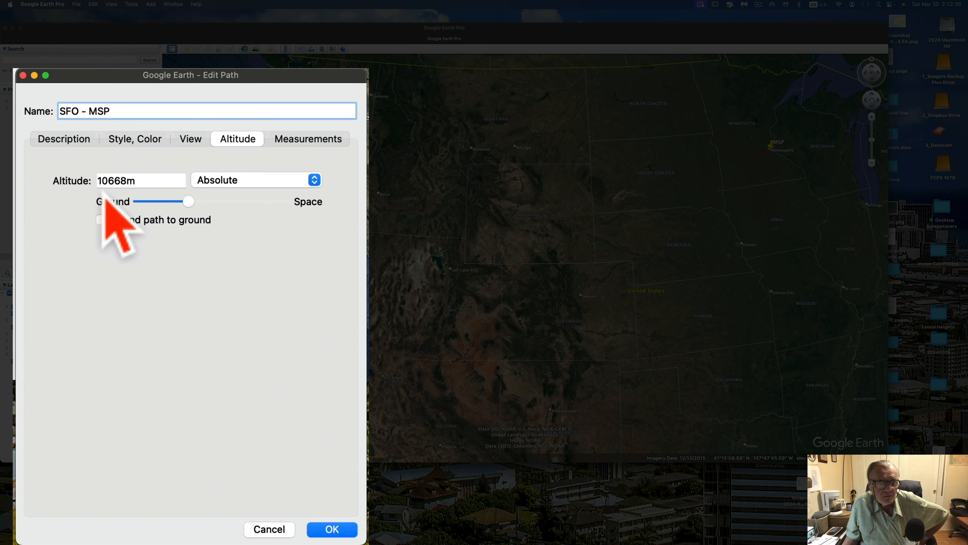
pyautogui.moveTo(253, 321)
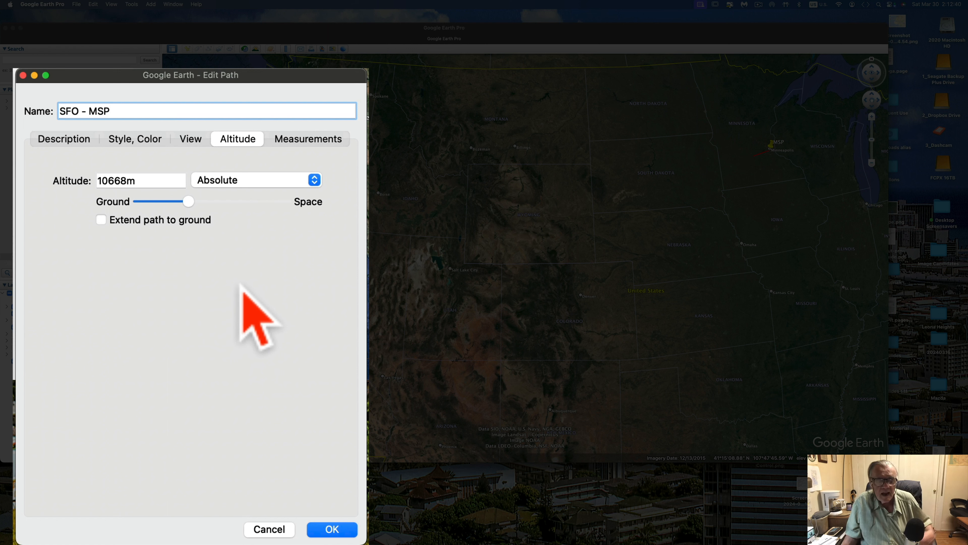
pyautogui.moveTo(204, 333)
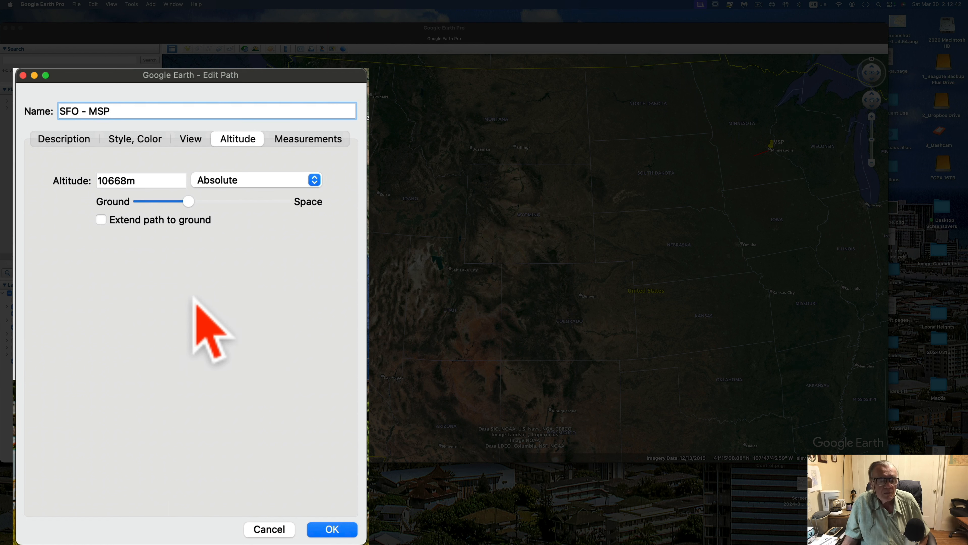
pyautogui.moveTo(151, 238)
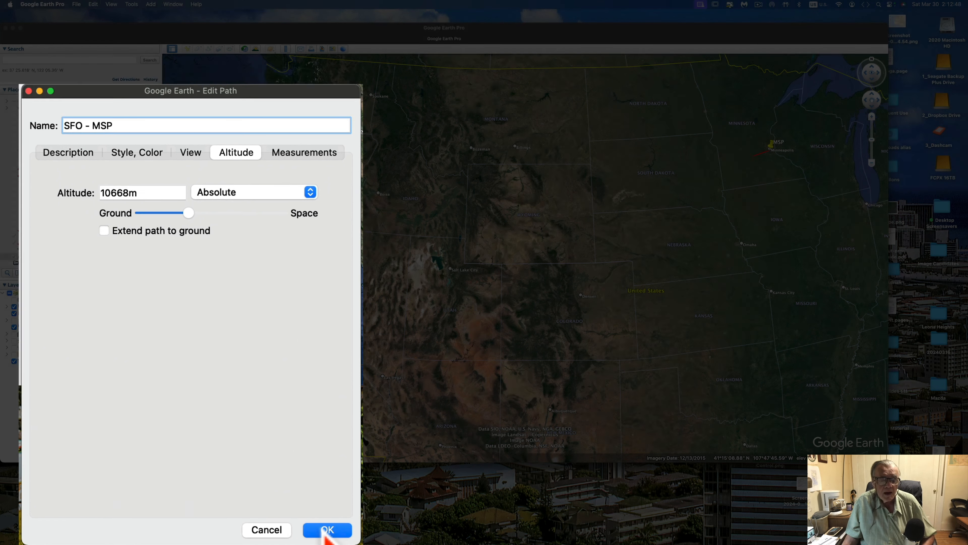
pyautogui.click(326, 530)
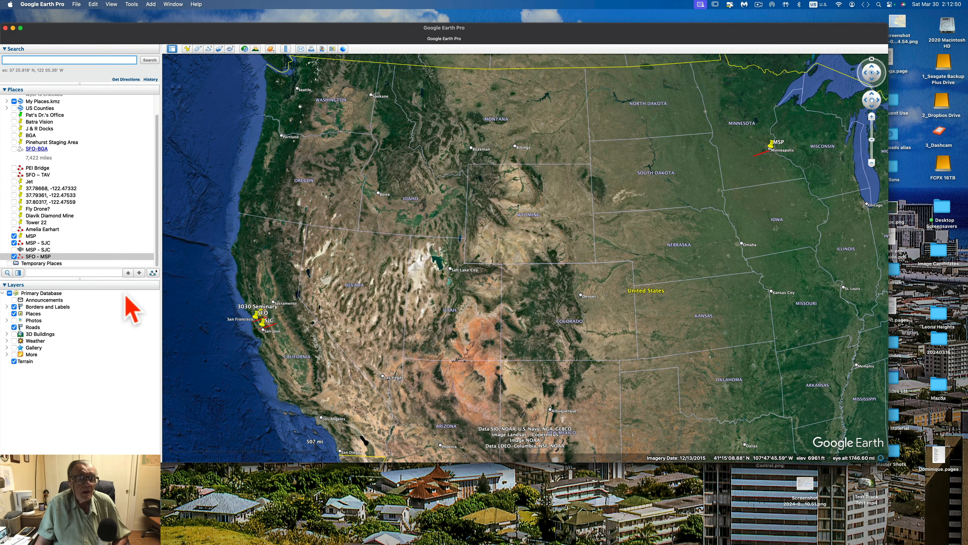
pyautogui.moveTo(86, 259)
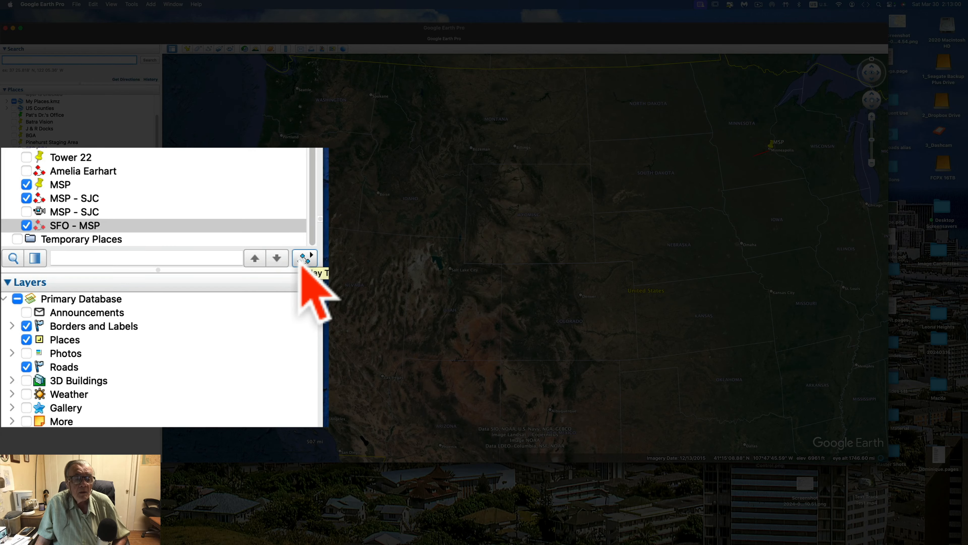
# - Play the SFO - MSP path as a flight tour
pyautogui.click(303, 258)
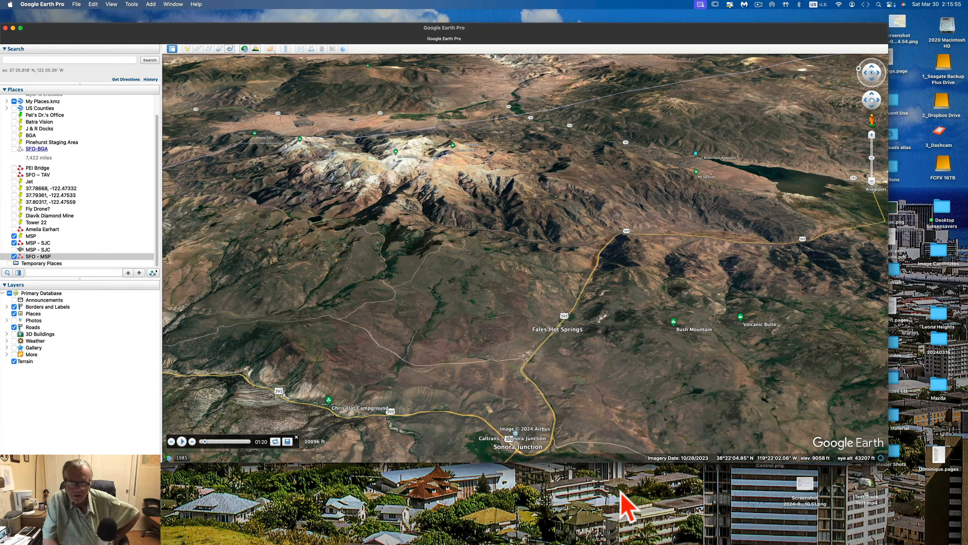
pyautogui.click(182, 440)
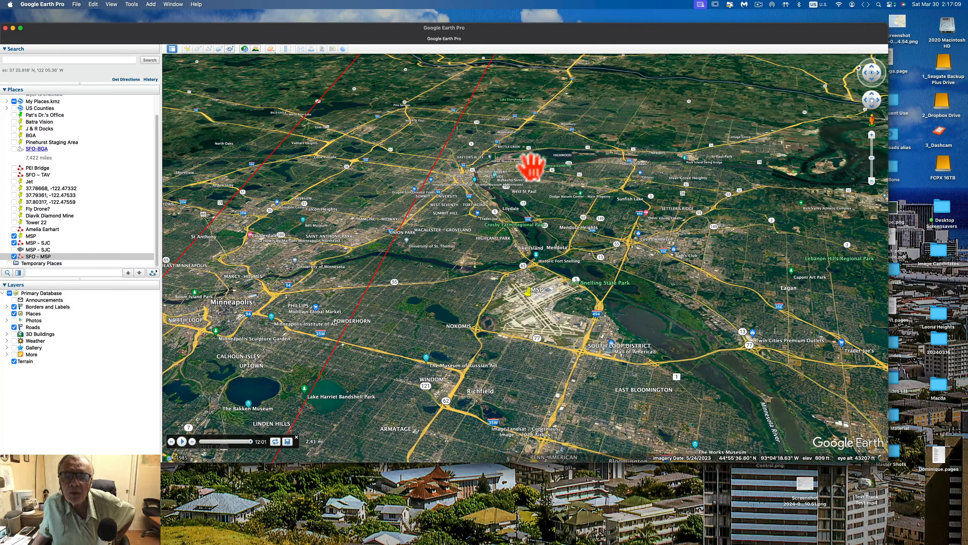
# - Drag the view over Minneapolis–St. Paul to bring the MSP airport into sight at the tour's end
pyautogui.moveTo(531, 167); pyautogui.dragTo(445, 286)
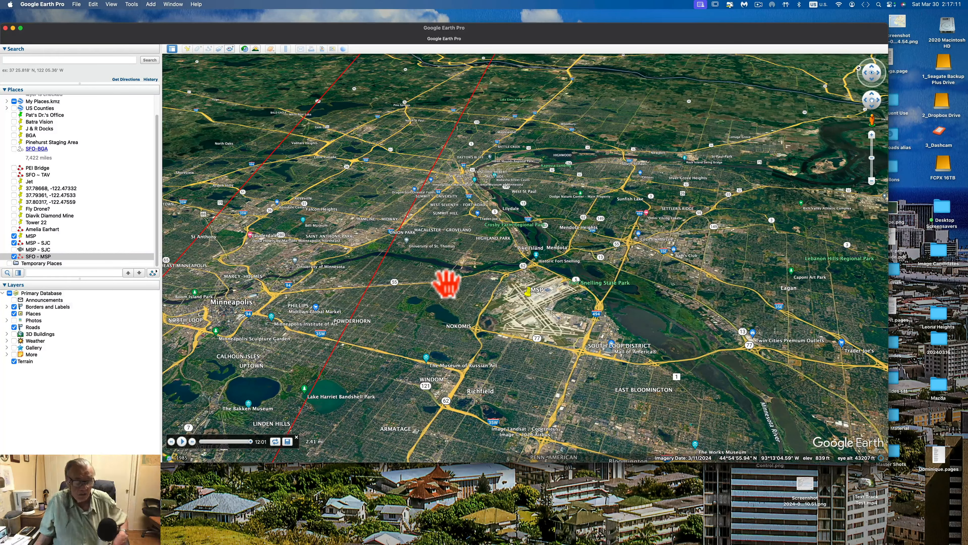